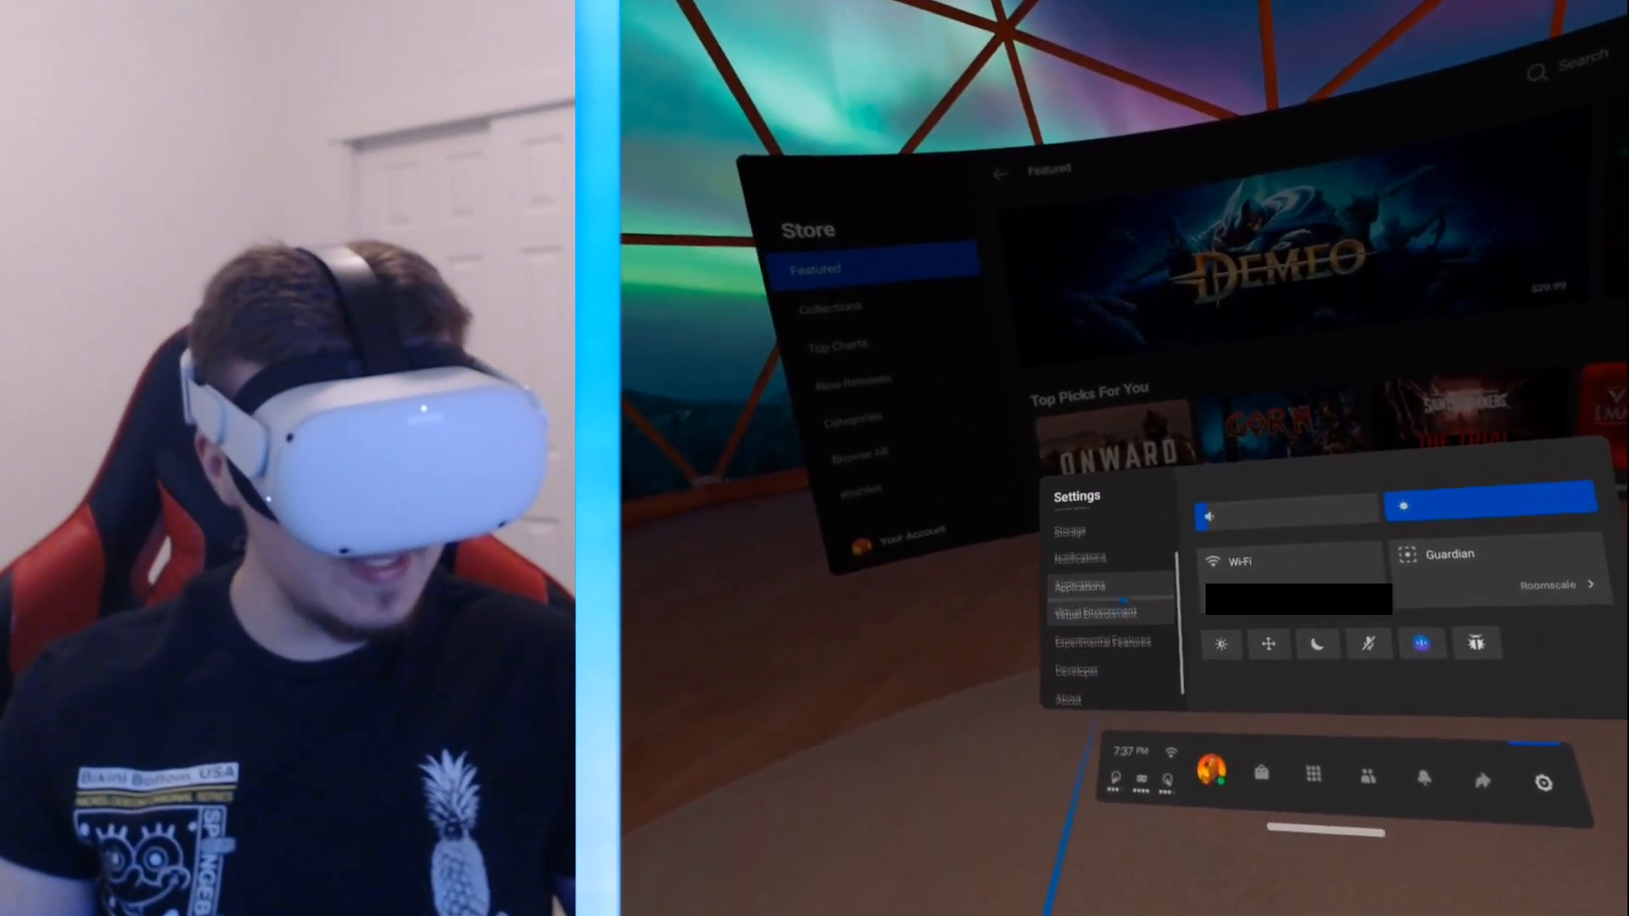
Step: Enable Air Link in the Quest 2 Experimental Features, bringing up its requirements notice
left_click(1101, 641)
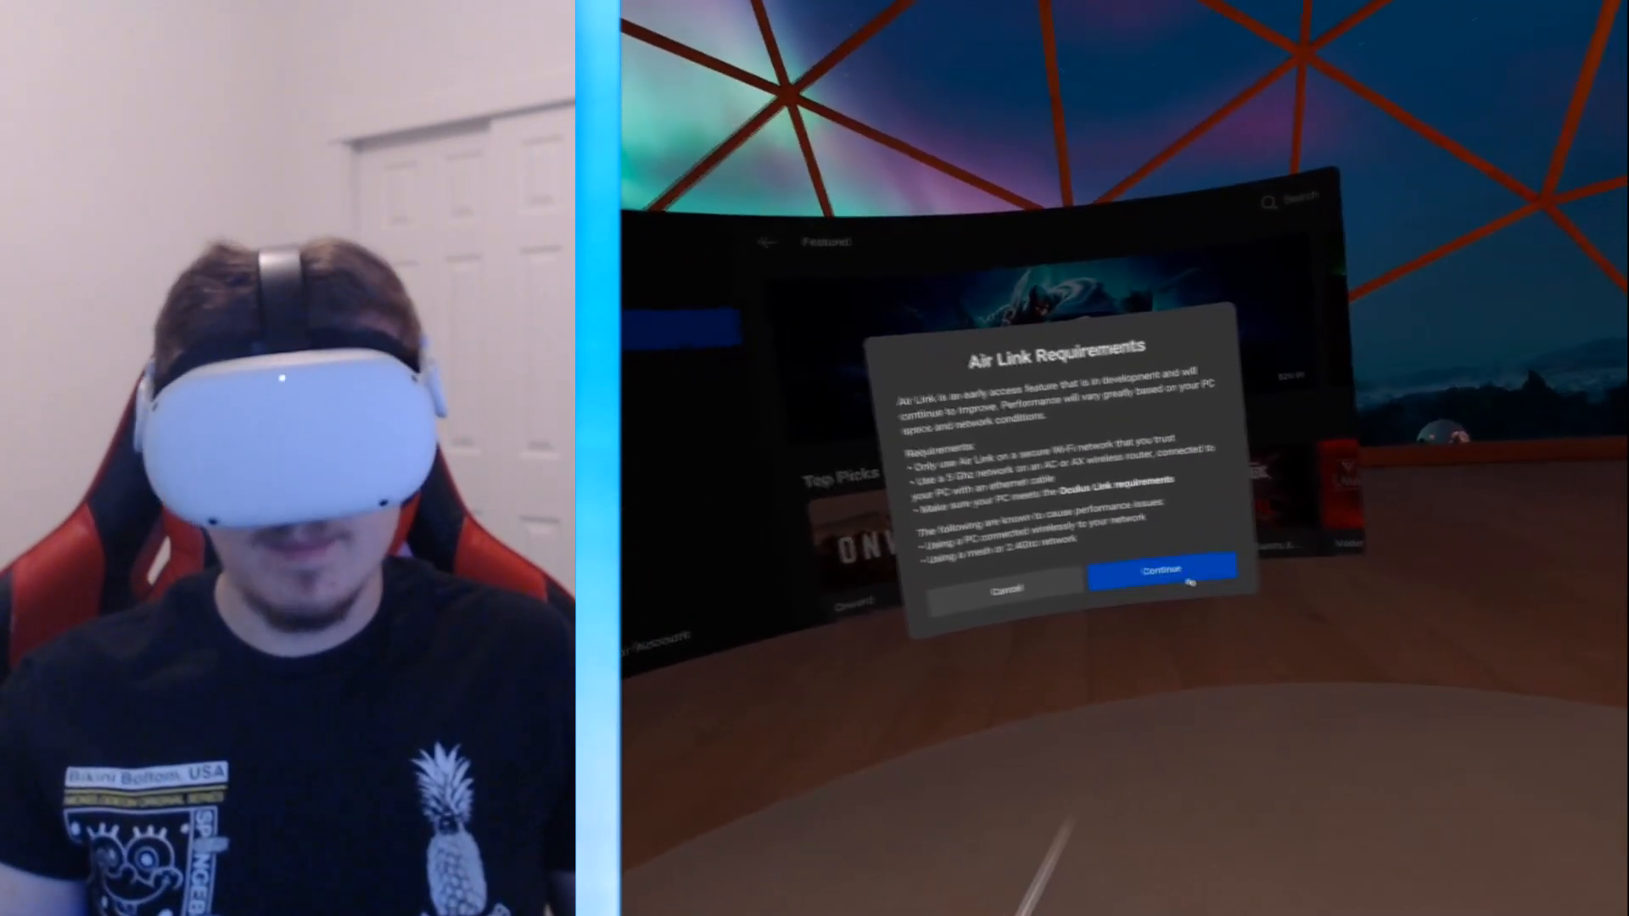
left_click(1160, 570)
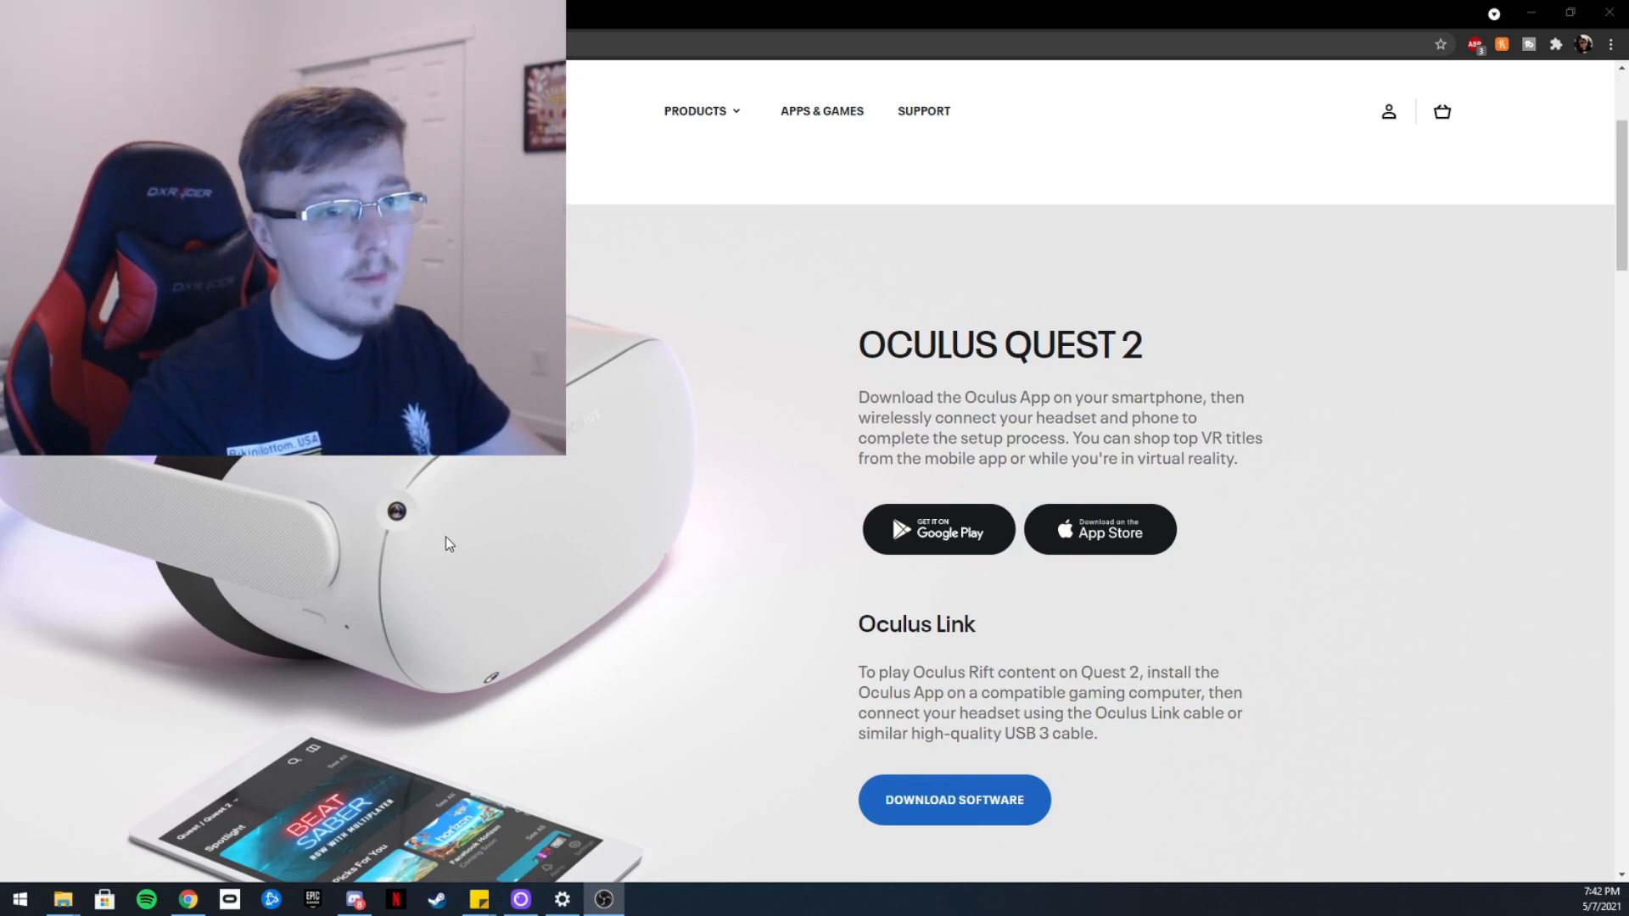
scroll("down", 3)
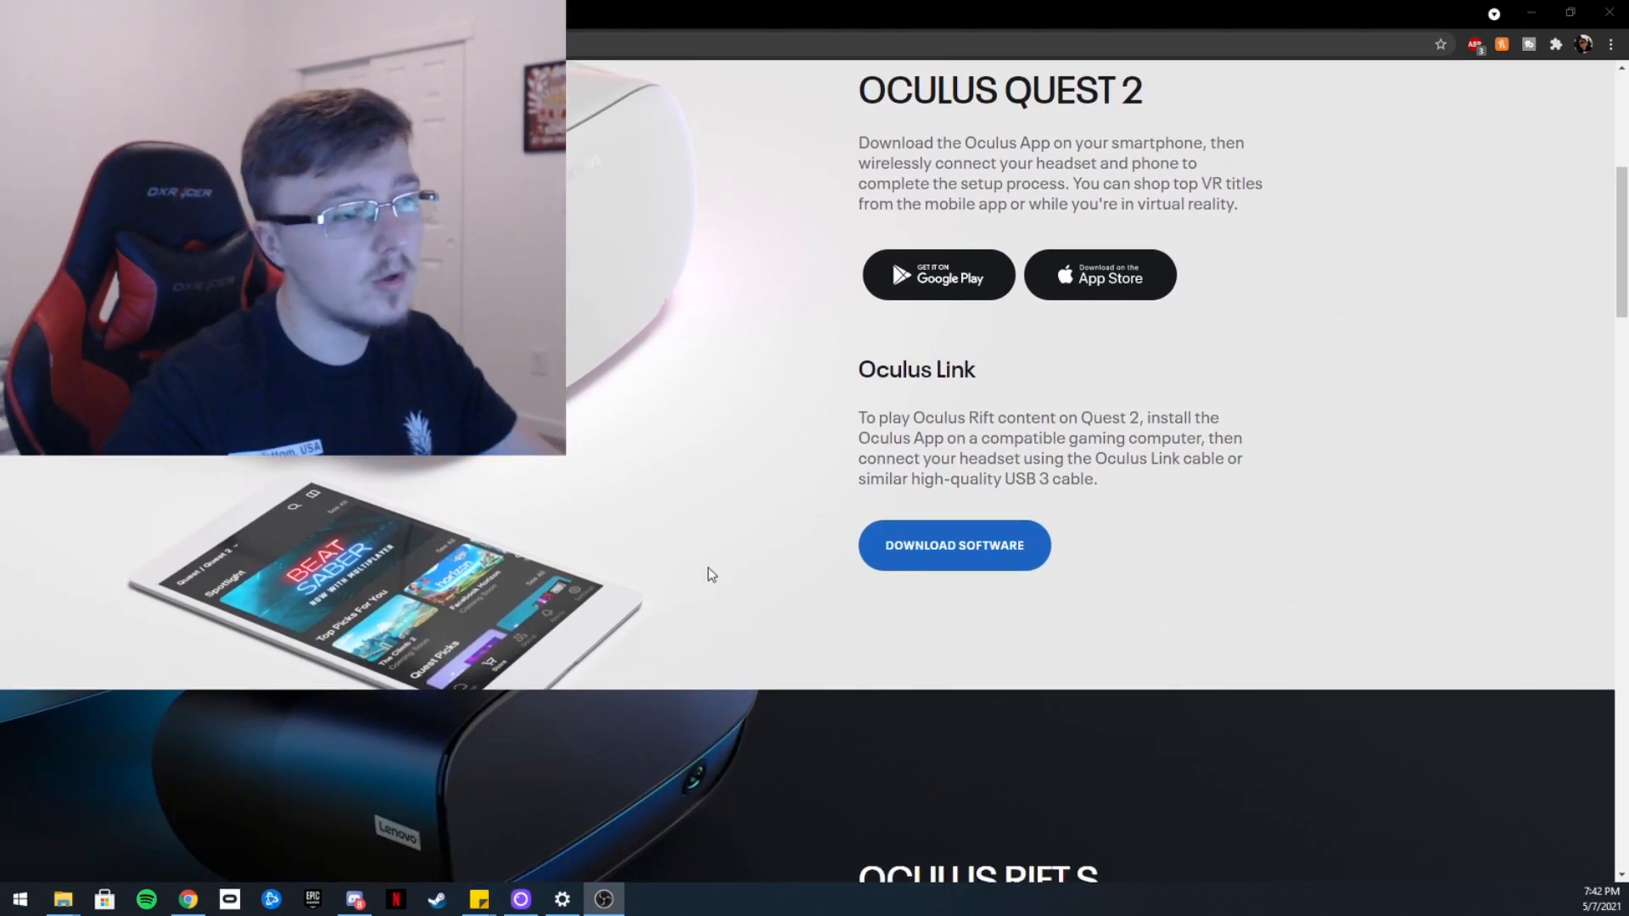
mouse_move(696, 506)
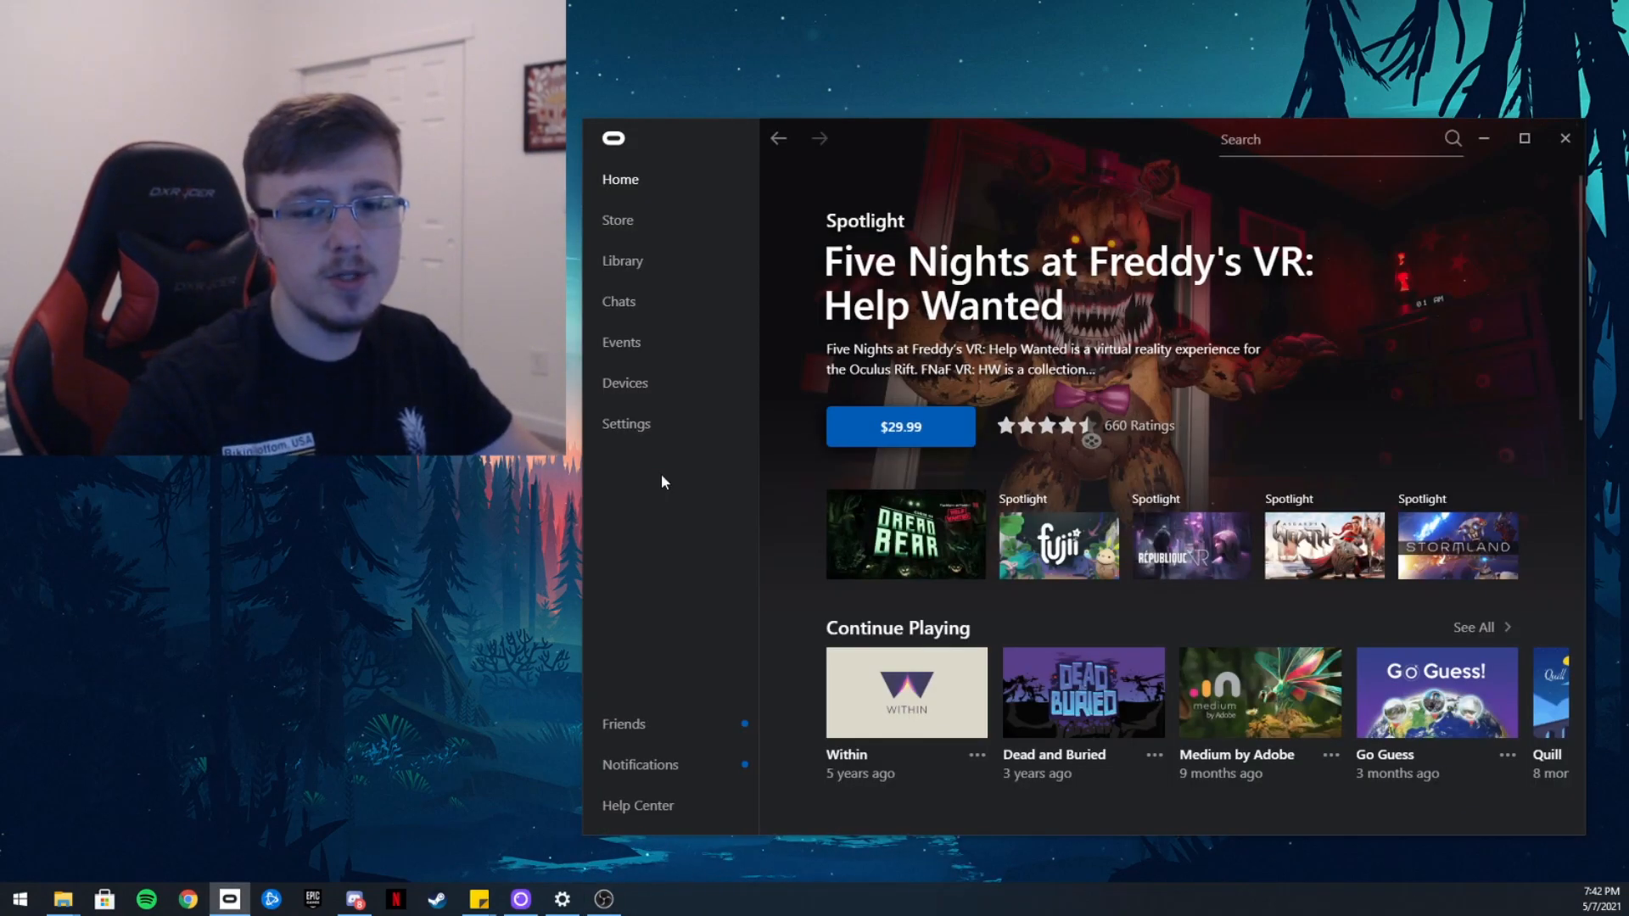
Step: Switch the Air Link toggle on in the Oculus PC app Beta settings
left_click(625, 422)
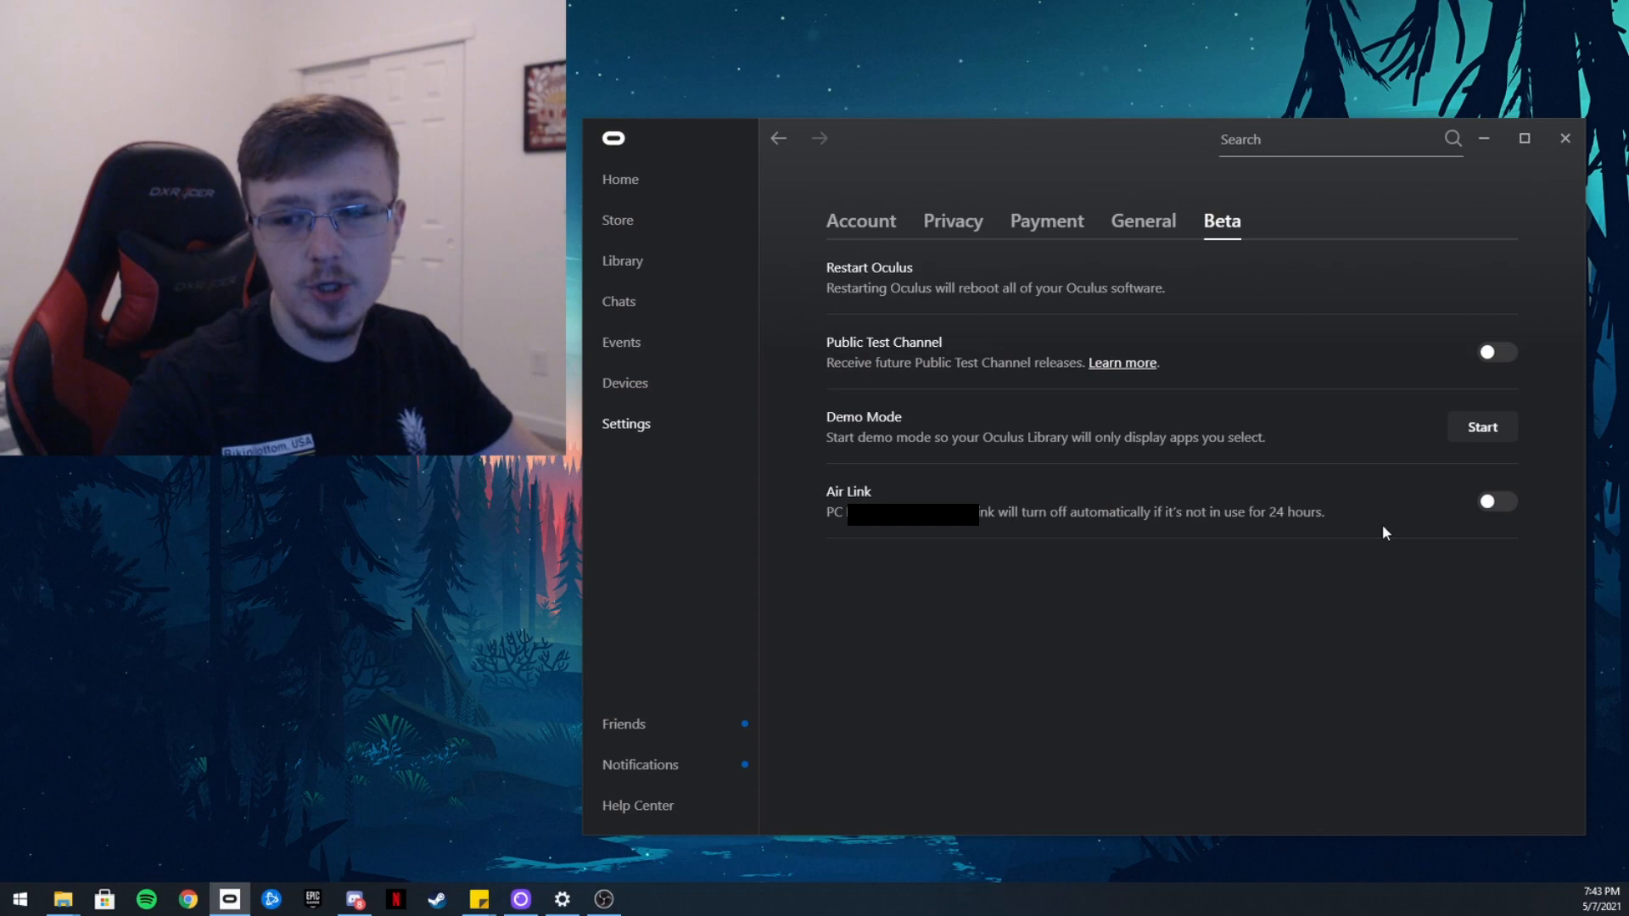
mouse_move(928, 563)
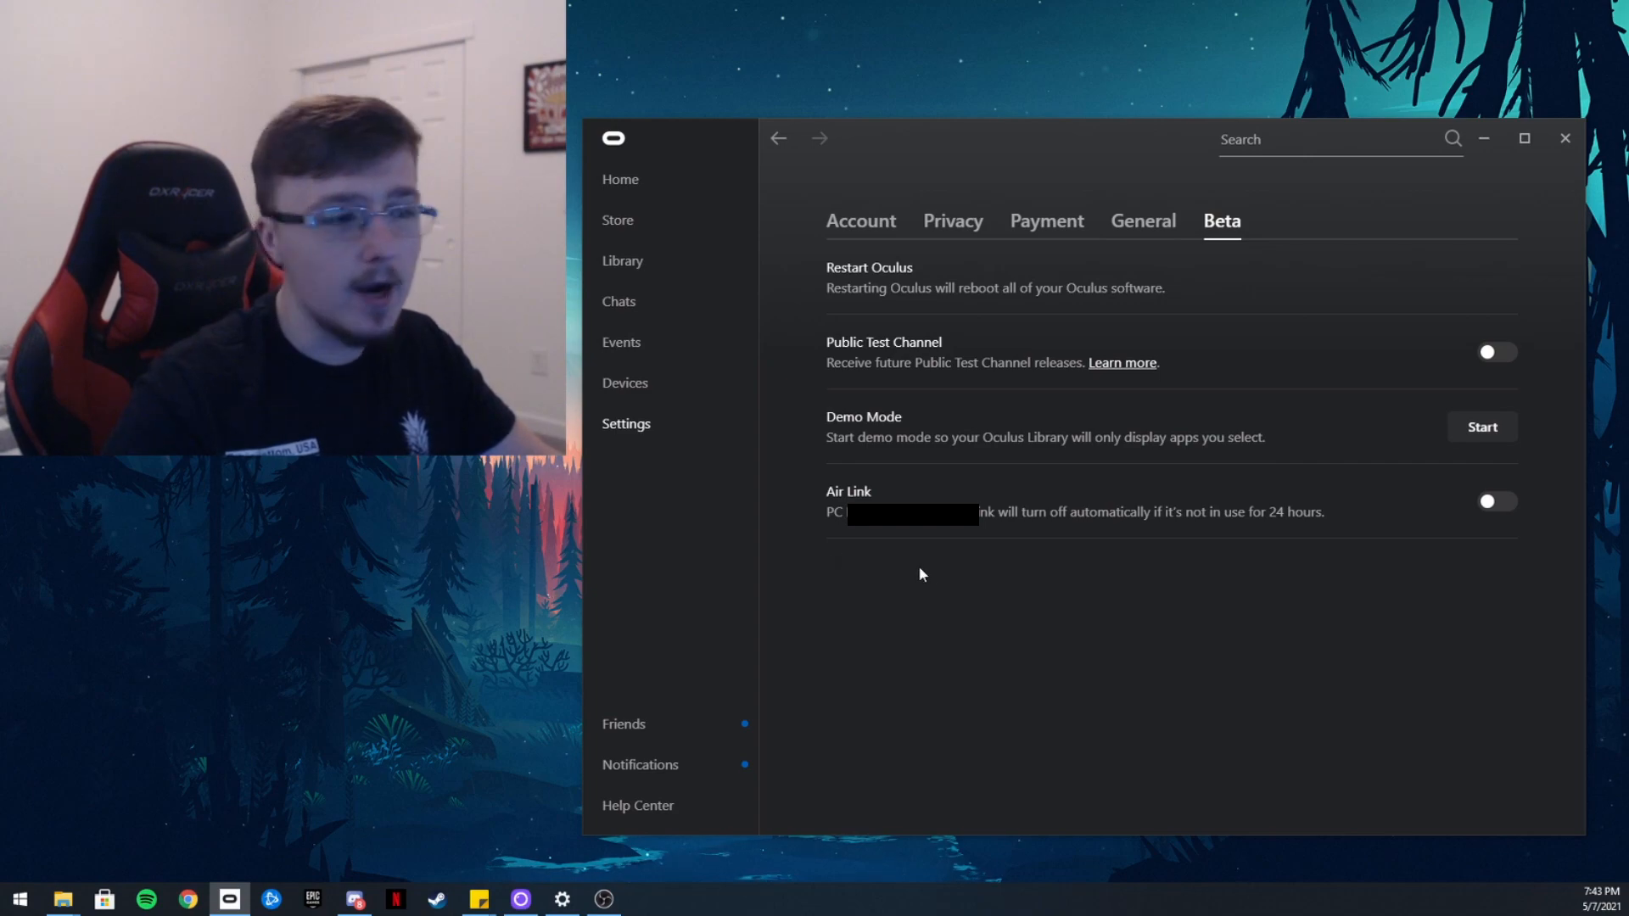
left_click(1496, 501)
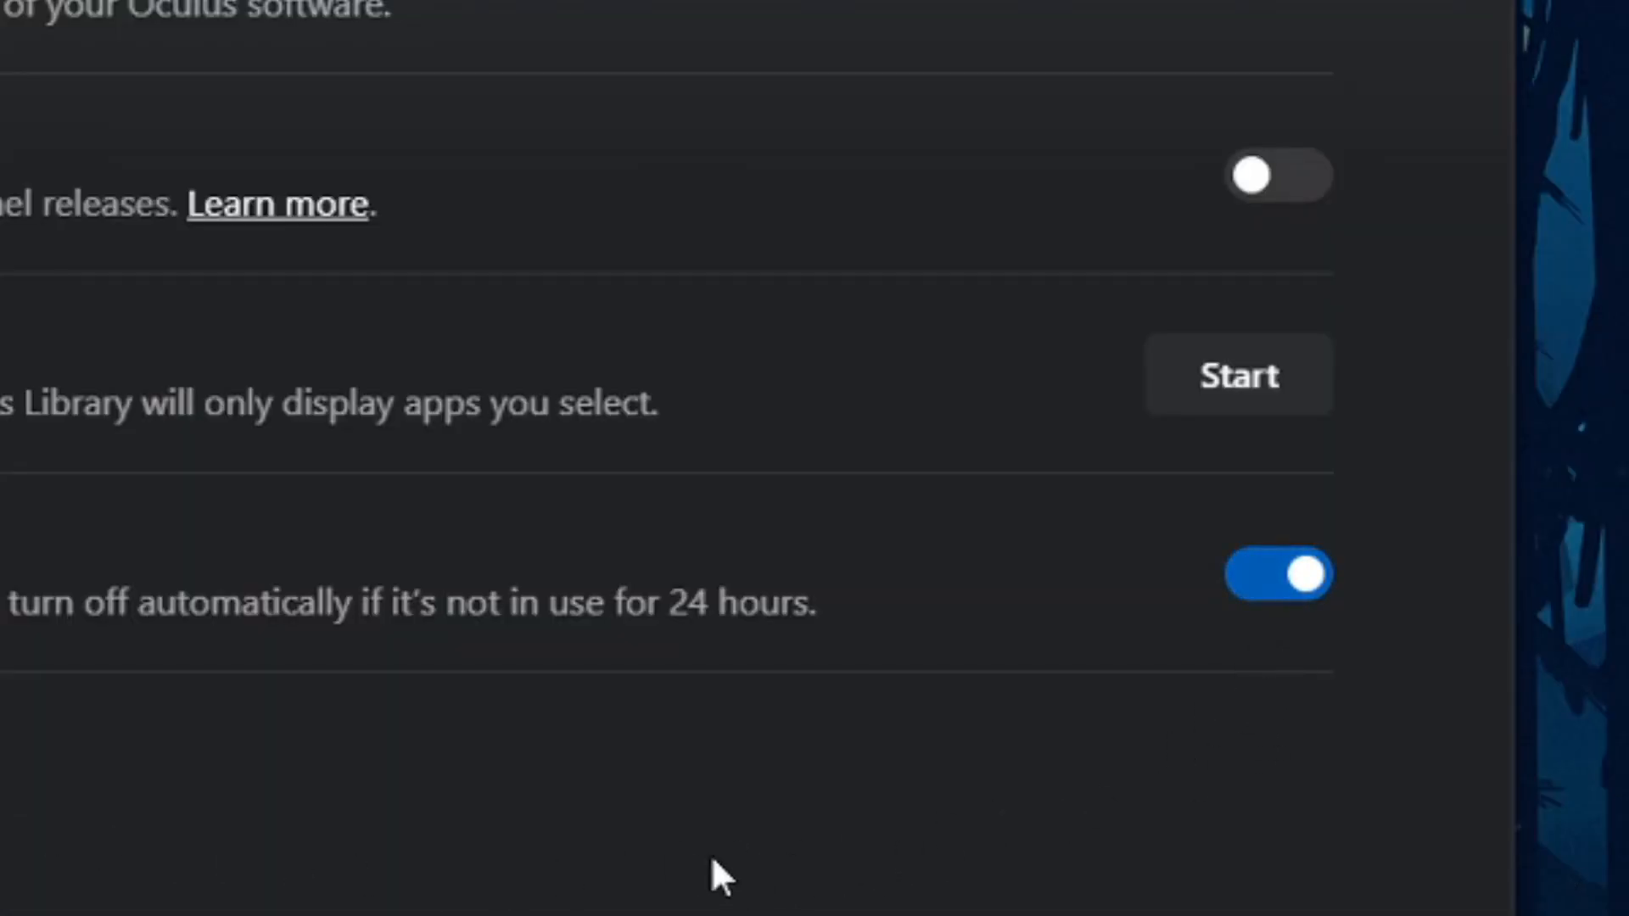